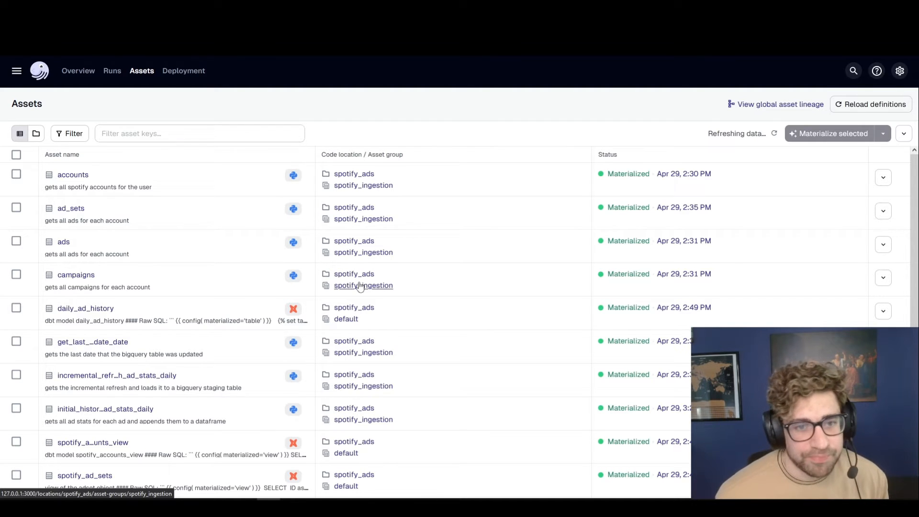
pyautogui.moveTo(716, 236)
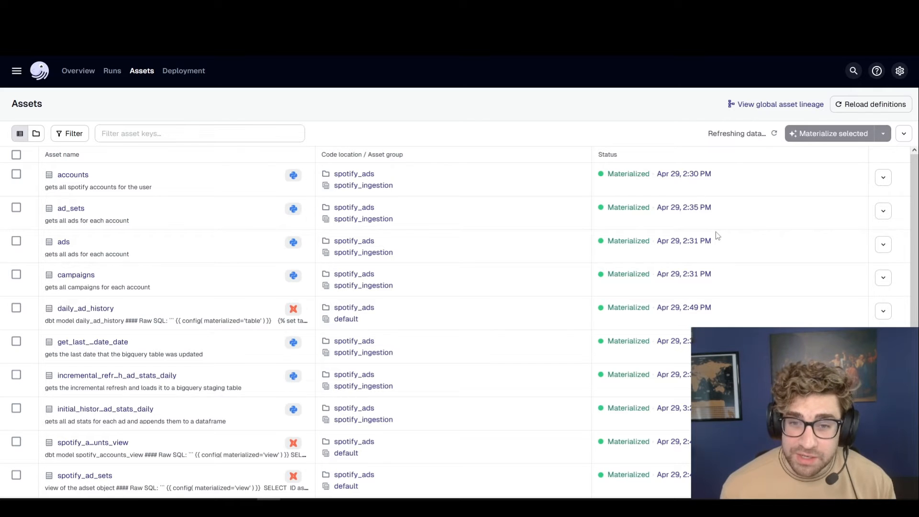
pyautogui.moveTo(814, 218)
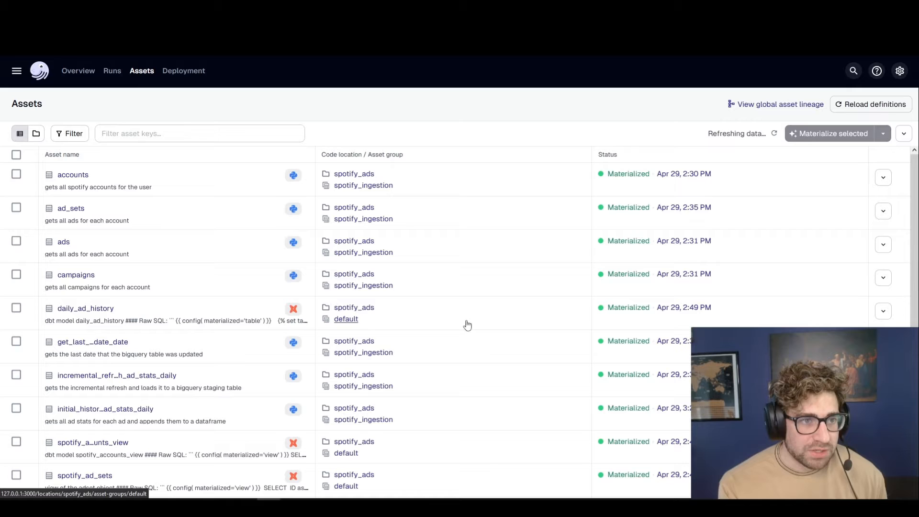
pyautogui.moveTo(533, 320)
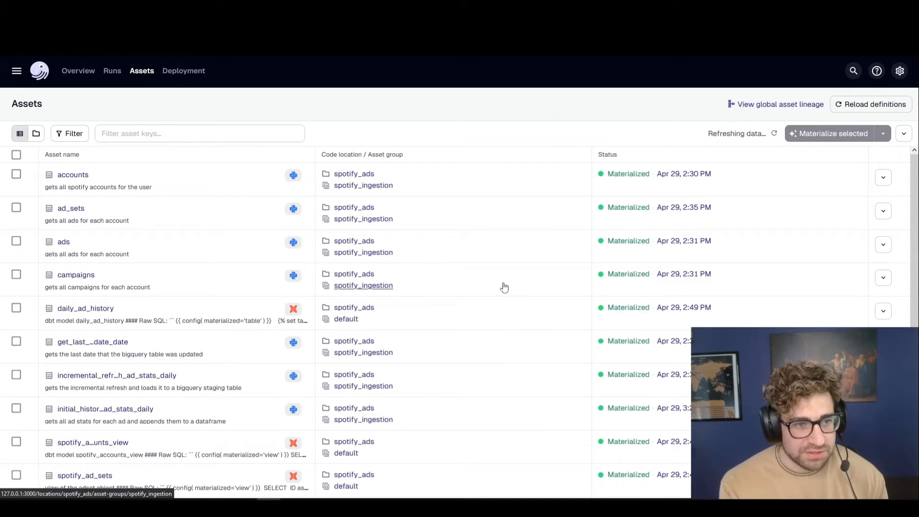
# - Show the global asset lineage graph for all spotify_ads assets
pyautogui.click(779, 103)
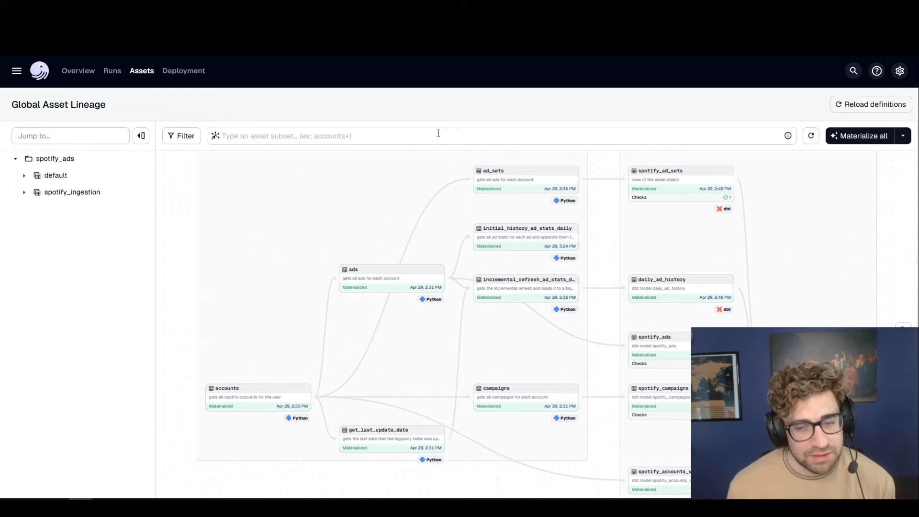
pyautogui.moveTo(577, 278)
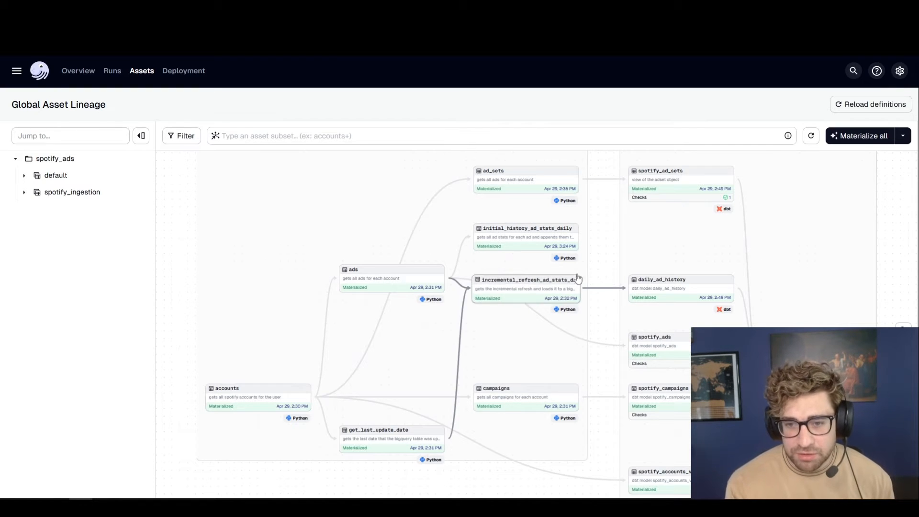
pyautogui.moveTo(597, 263)
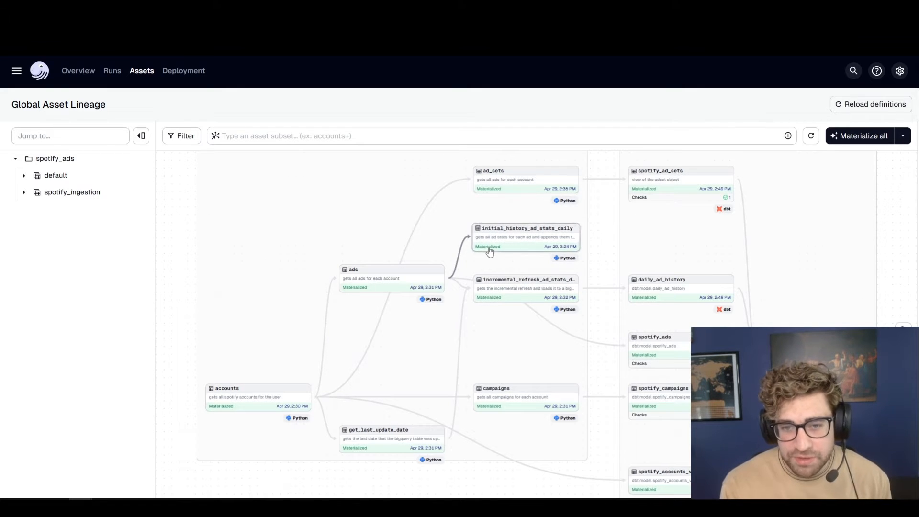
pyautogui.moveTo(580, 298)
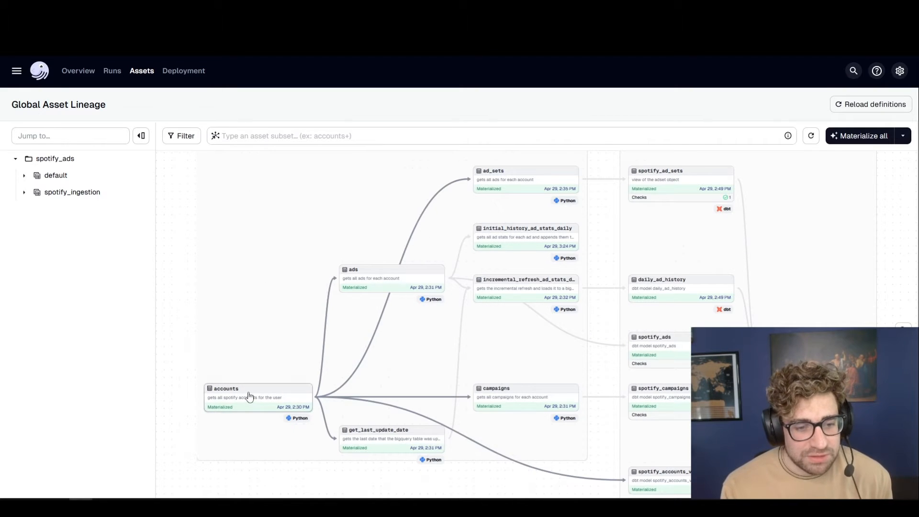
# - Select the accounts node and review its latest materialization: 3 records, timestamp and query
pyautogui.click(257, 388)
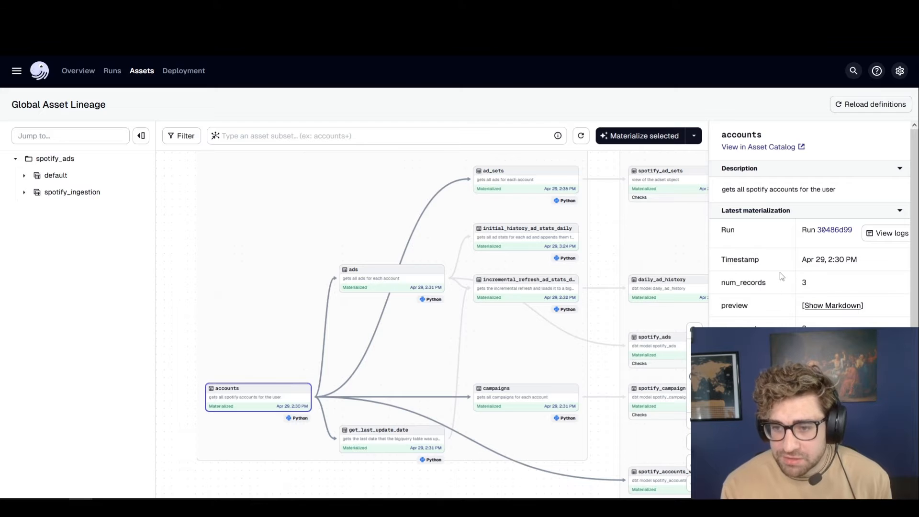
pyautogui.scroll(-3)
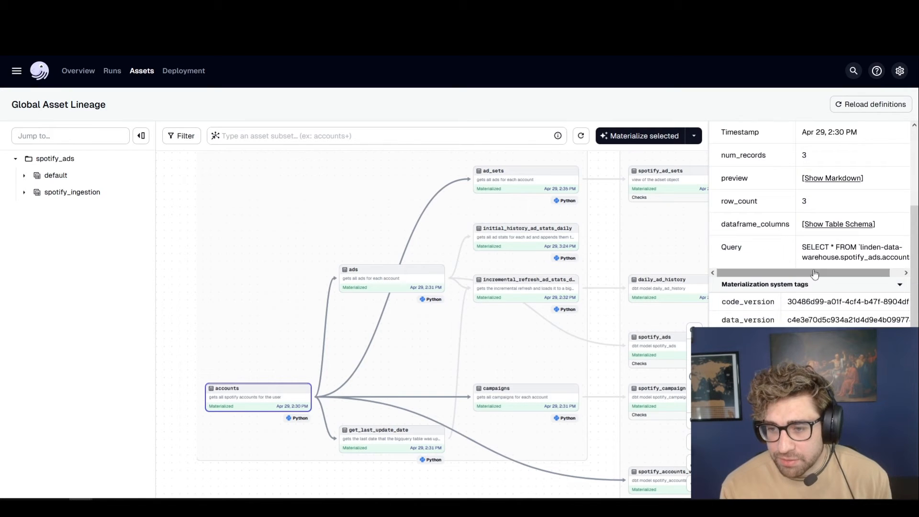
pyautogui.scroll(-3)
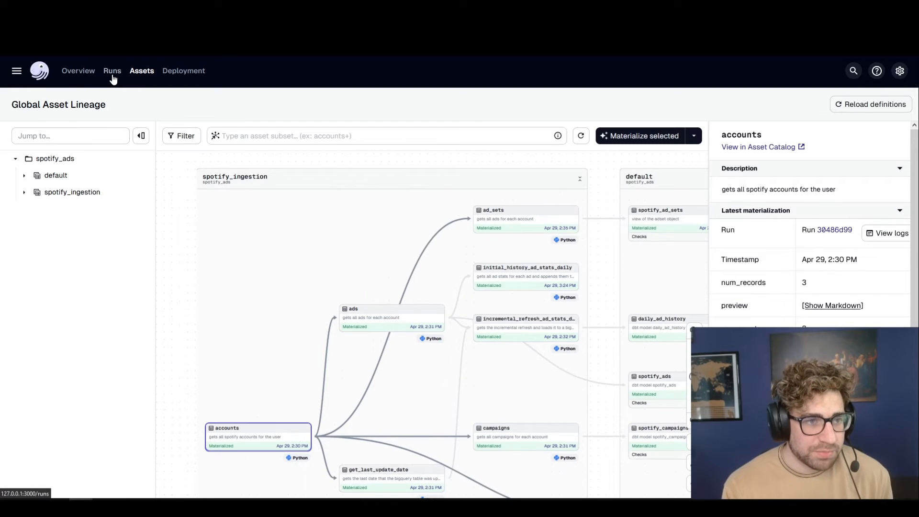
pyautogui.moveTo(310, 153)
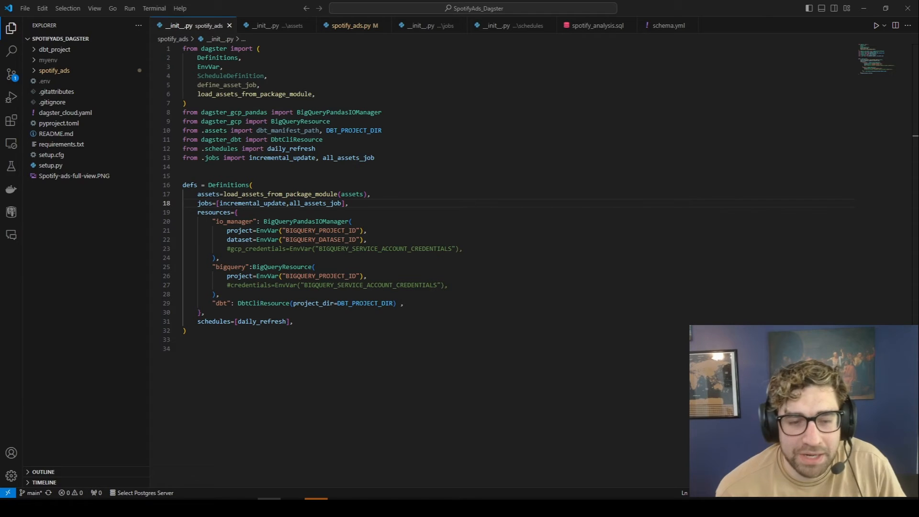
pyautogui.moveTo(195, 257)
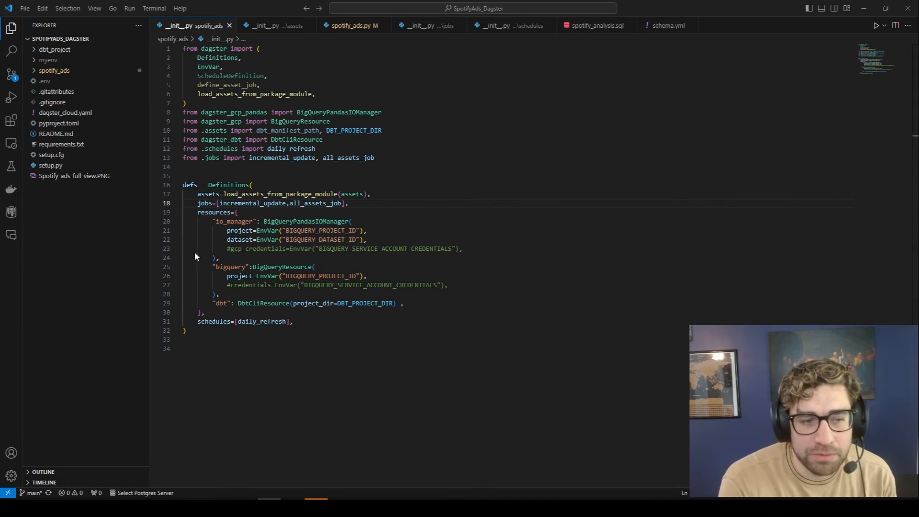
pyautogui.moveTo(566, 156)
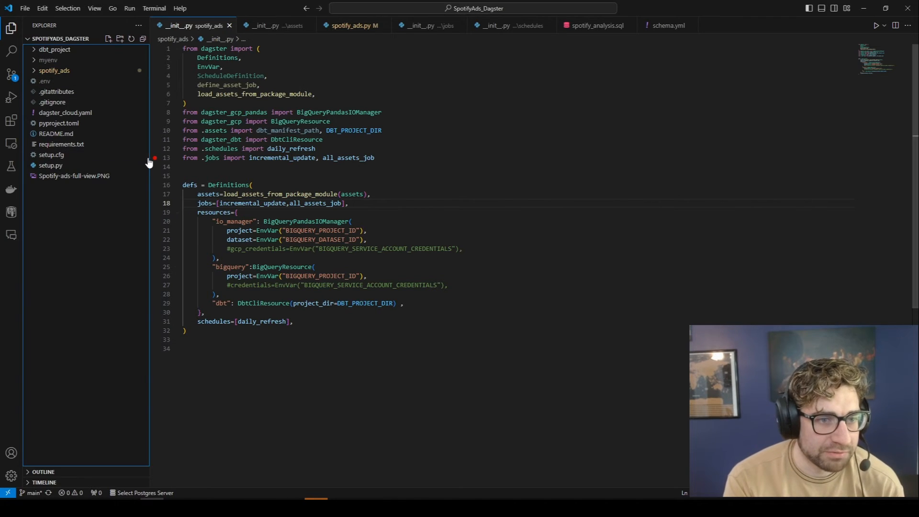
# - Widen the Explorer sidebar so the project file tree is readable beside __init__.py
pyautogui.moveTo(150, 157); pyautogui.dragTo(278, 157)
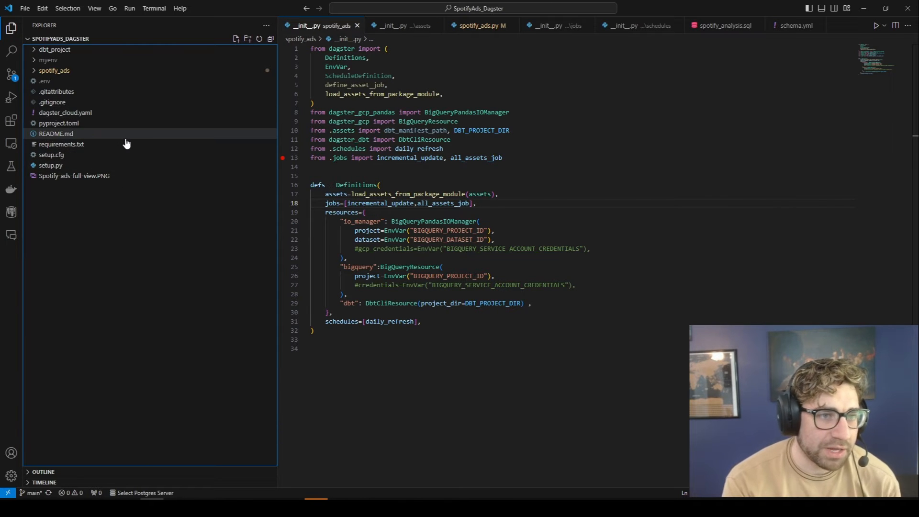
pyautogui.moveTo(112, 255)
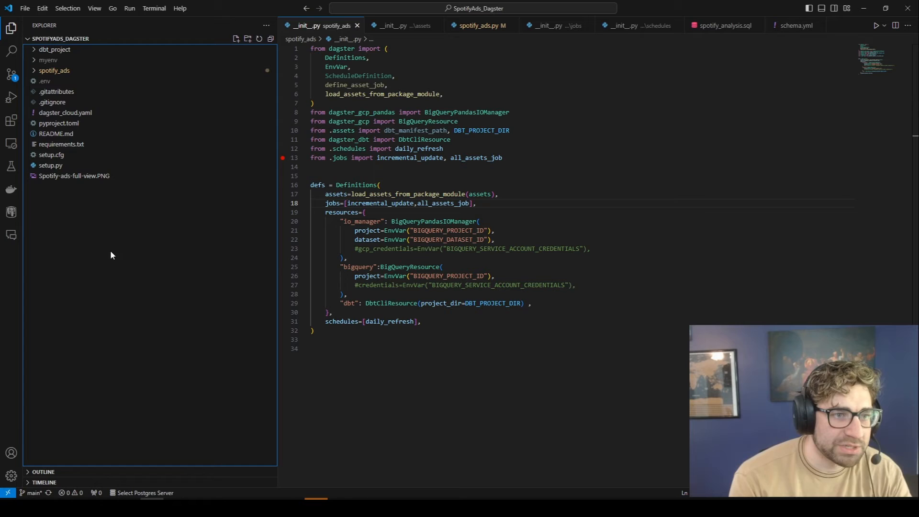
pyautogui.moveTo(44, 81)
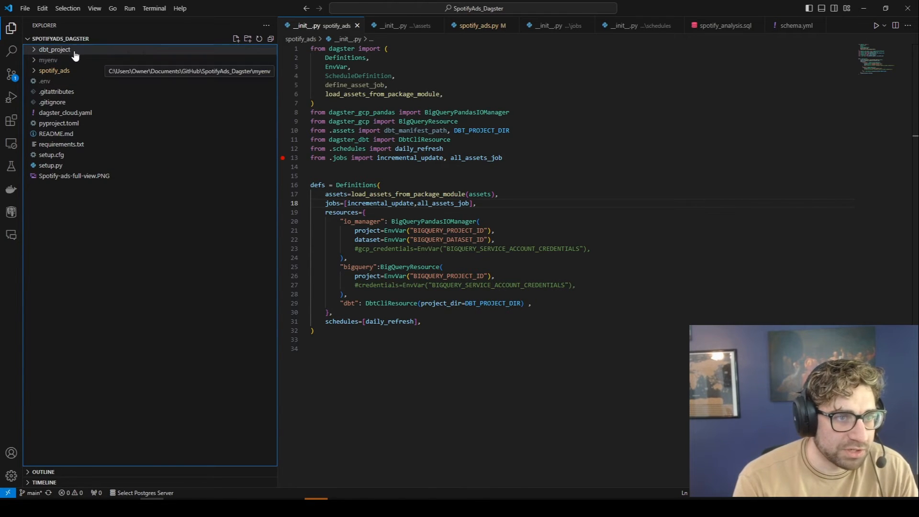
pyautogui.moveTo(54, 49)
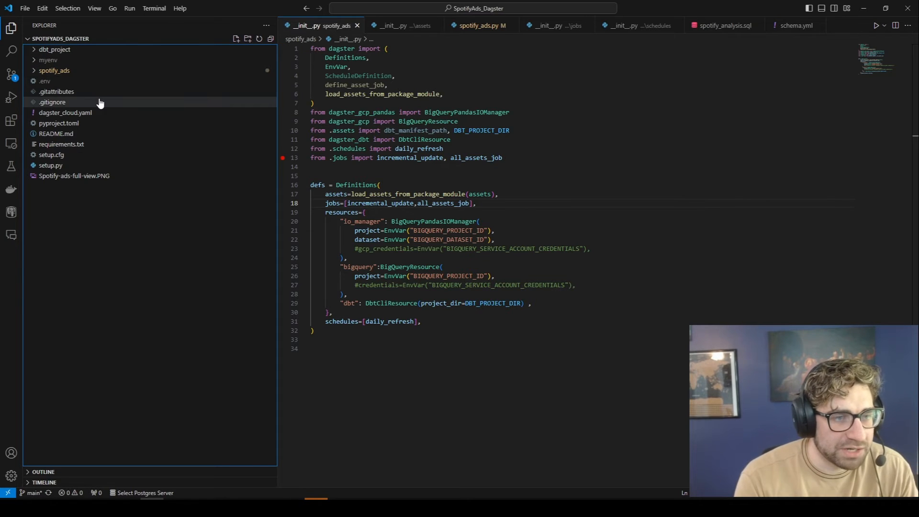
pyautogui.moveTo(93, 60)
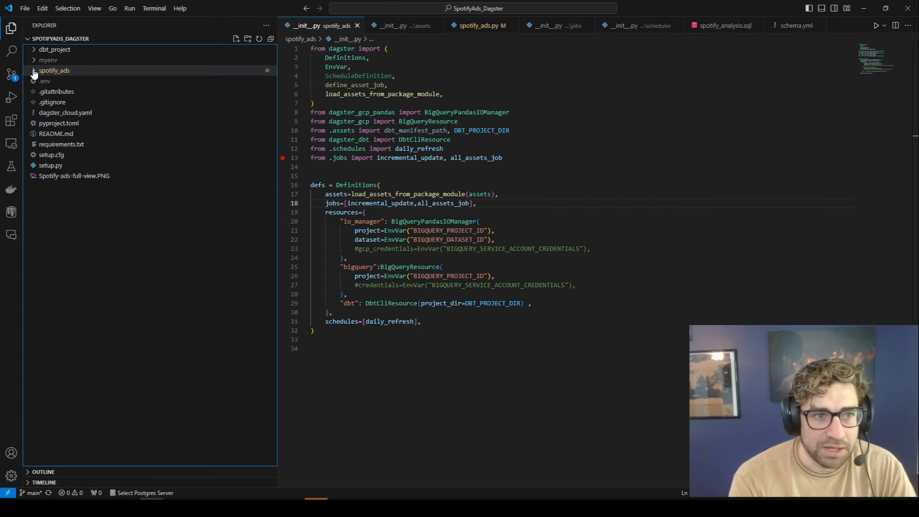
# - Expand spotify_ads and its assets, jobs and partitions folders, leaving resources collapsed
pyautogui.click(54, 70)
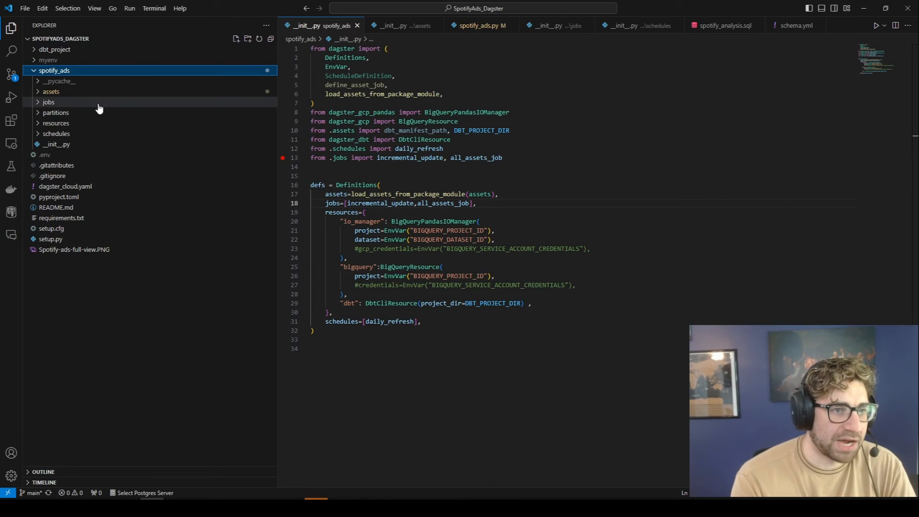
pyautogui.moveTo(57, 145)
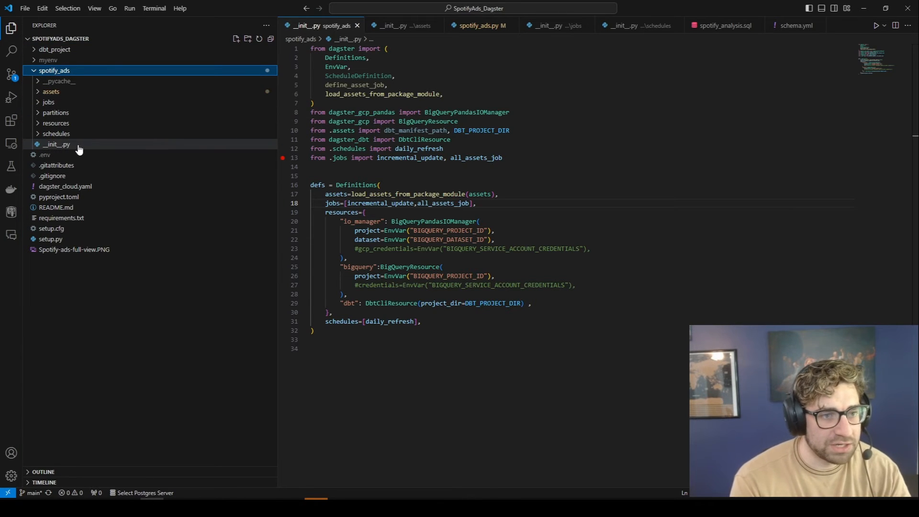
pyautogui.moveTo(469, 253)
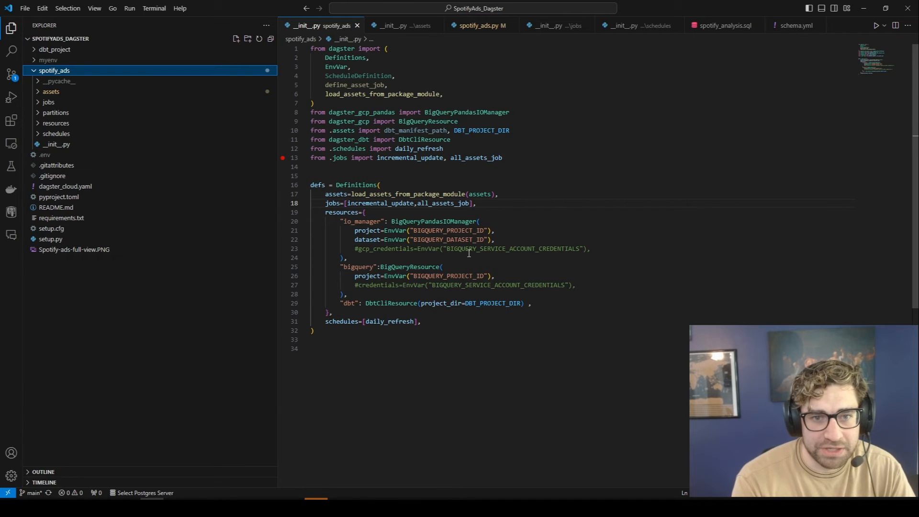
pyautogui.moveTo(458, 240)
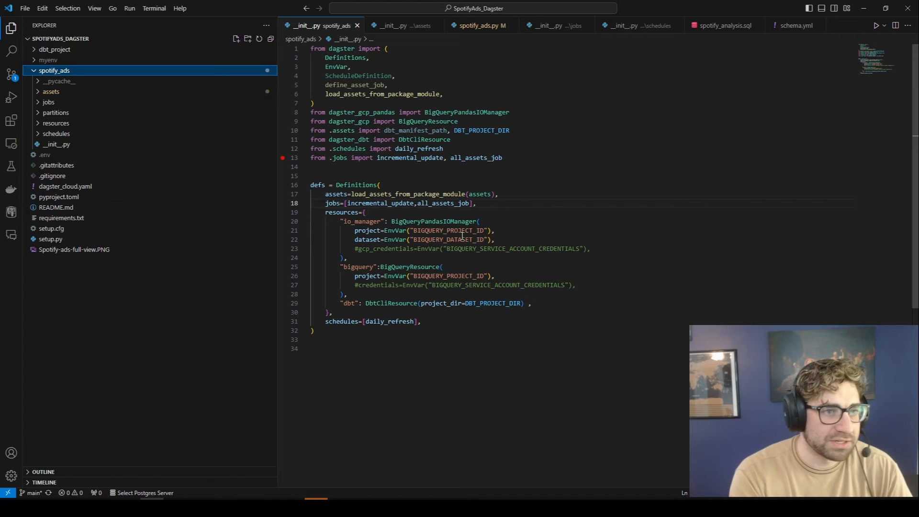
pyautogui.click(51, 92)
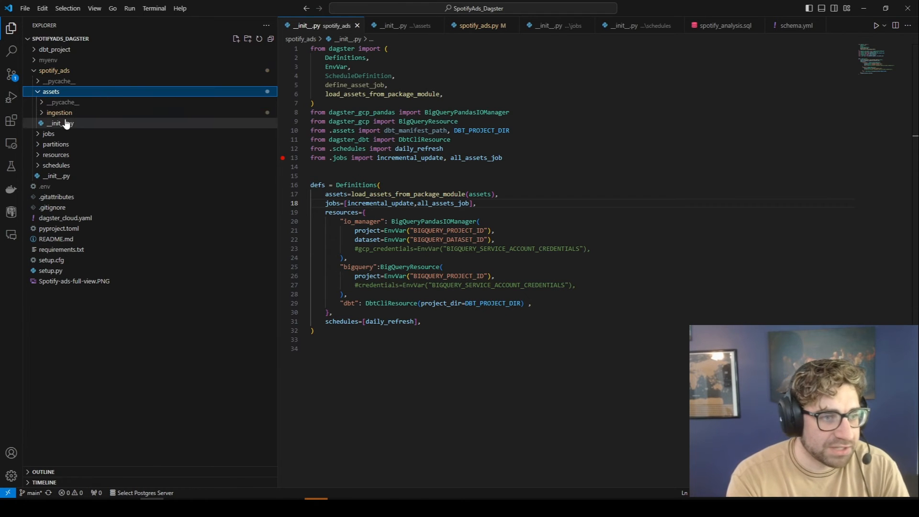
pyautogui.click(48, 133)
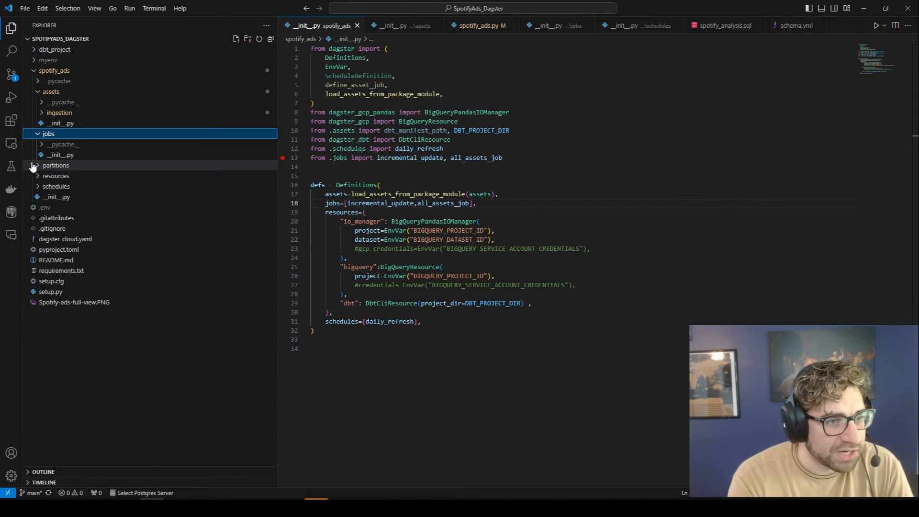
pyautogui.click(56, 176)
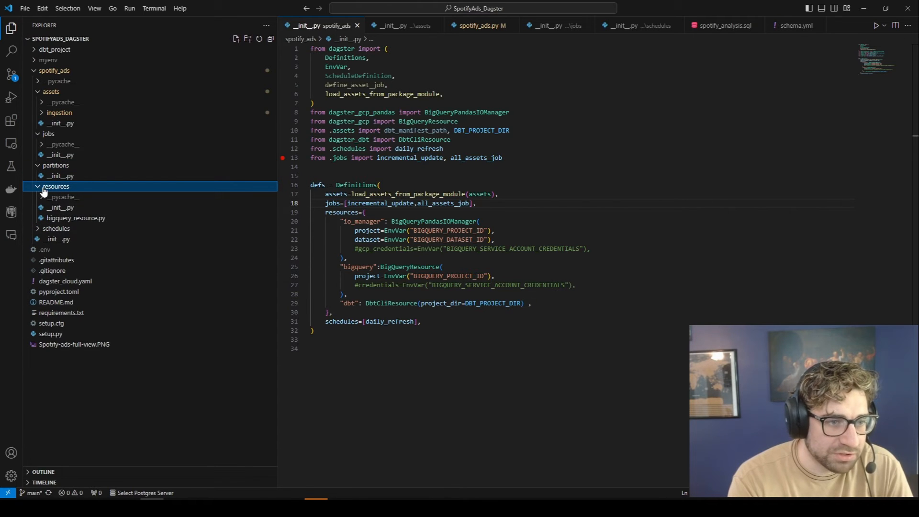
pyautogui.click(55, 186)
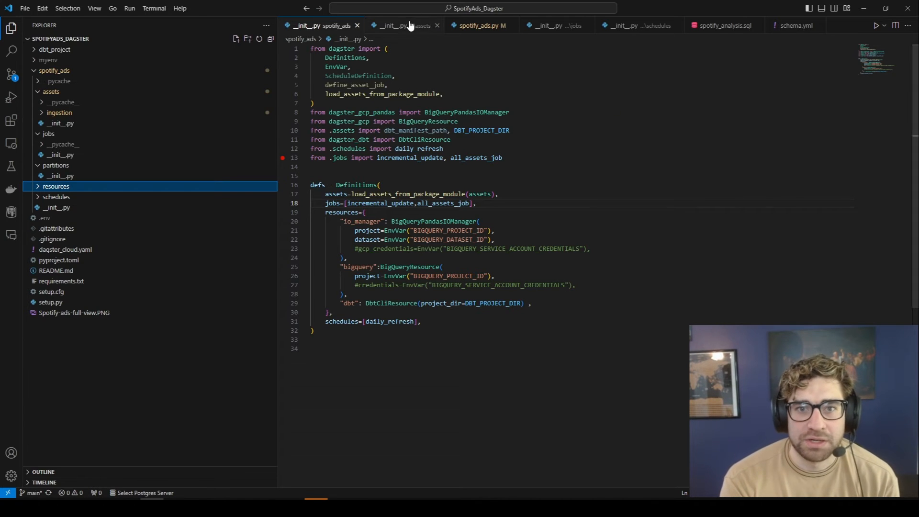
# - View the assets __init__.py with the dbt manifest path and dbt_assets build function
pyautogui.click(396, 24)
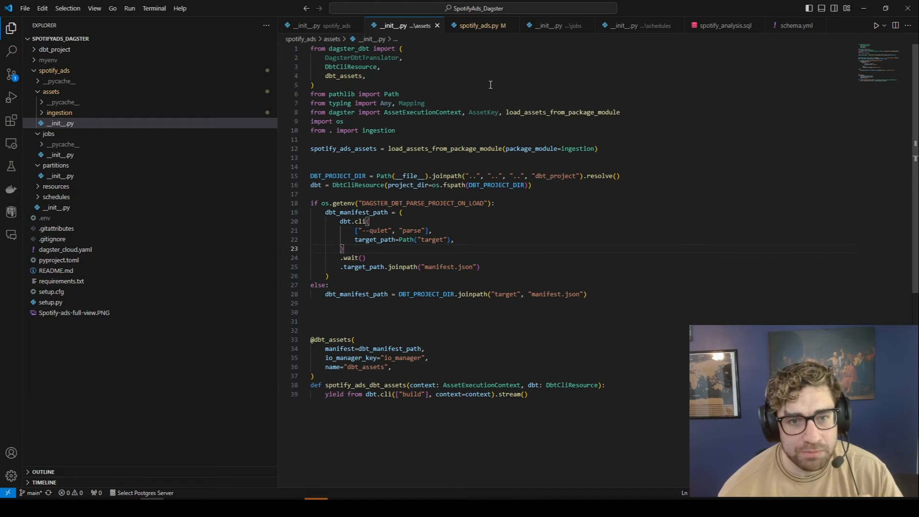
pyautogui.moveTo(552, 149)
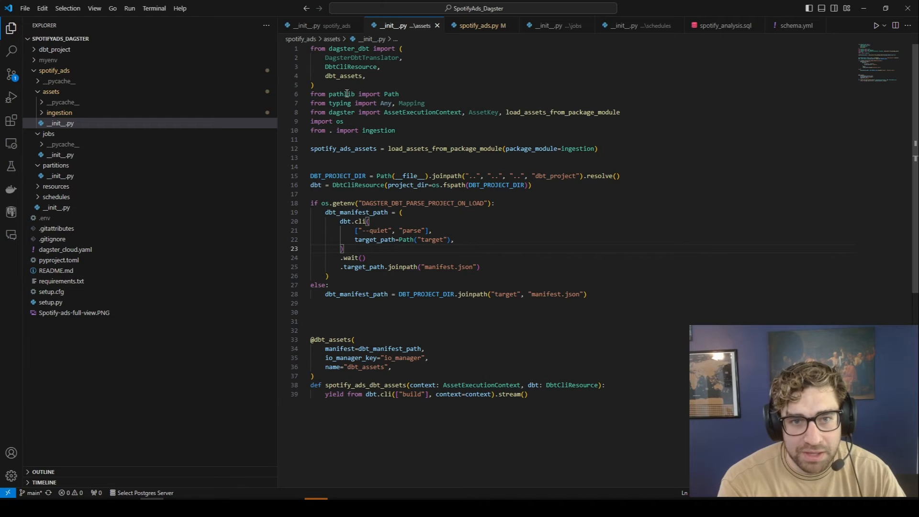
pyautogui.click(58, 112)
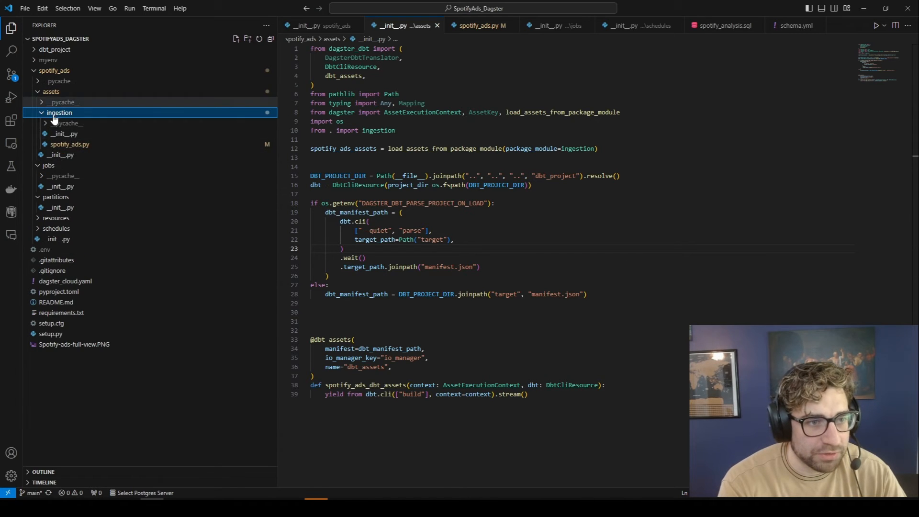
pyautogui.click(59, 112)
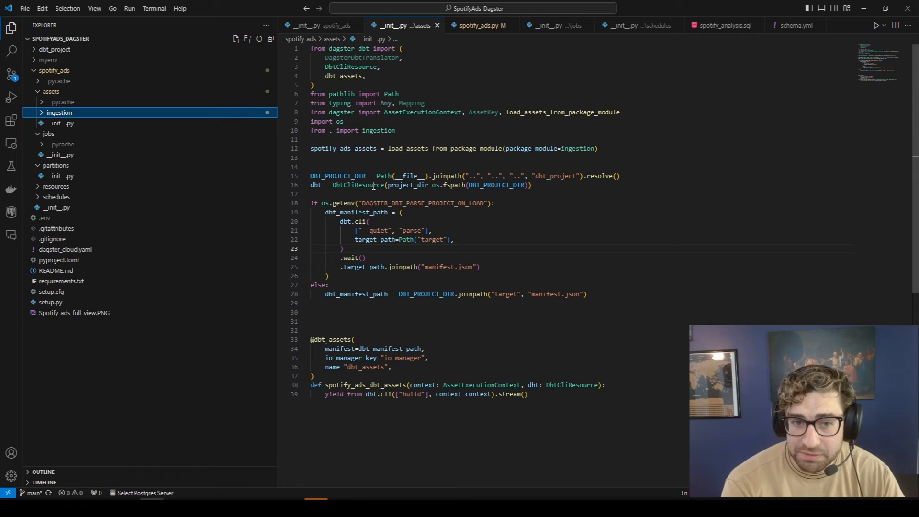
pyautogui.moveTo(439, 308)
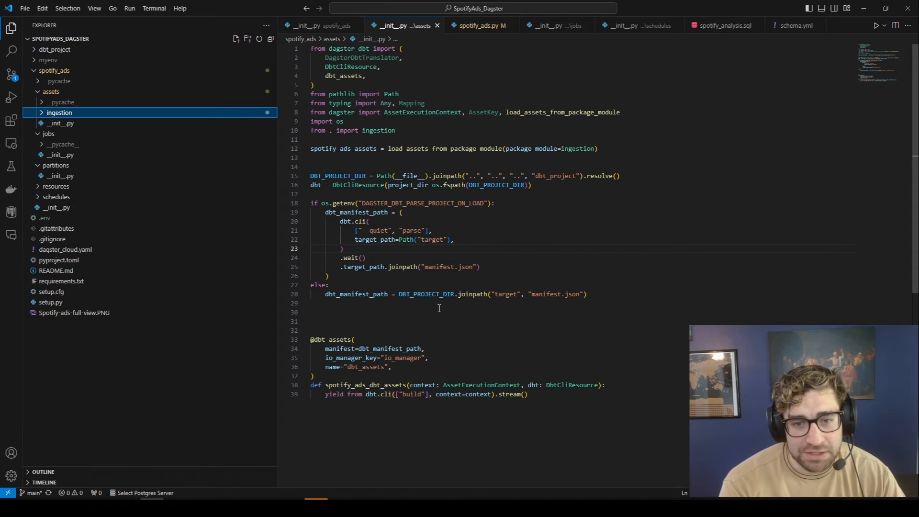
pyautogui.moveTo(500, 211)
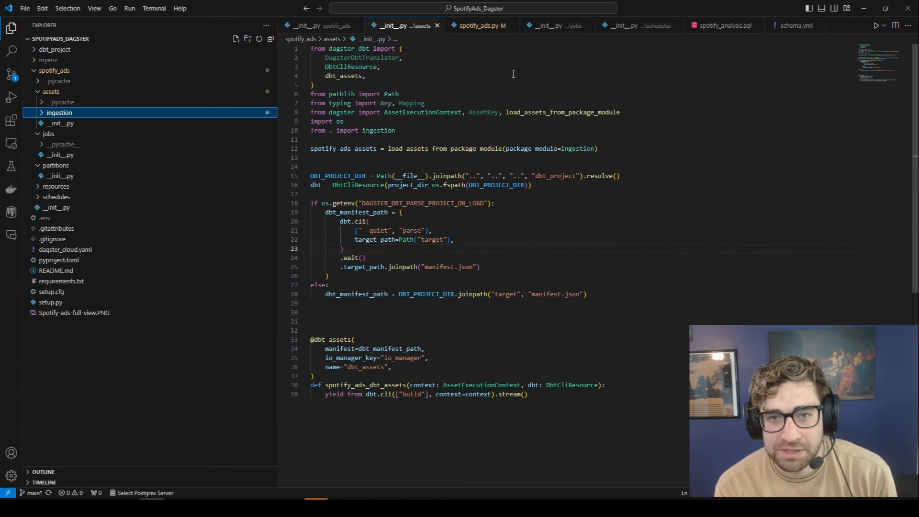
pyautogui.moveTo(480, 25)
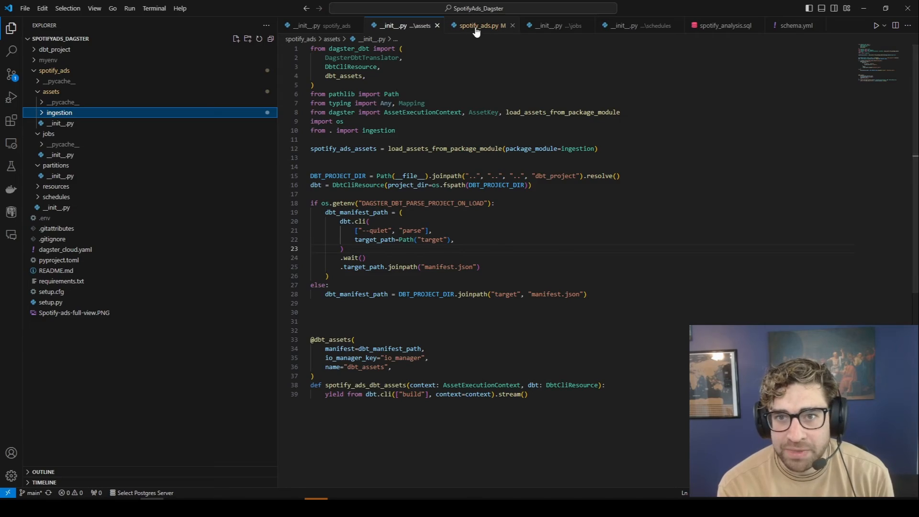
# - View spotify_ads.py from the top, showing the Spotify API helpers and ingestion assets
pyautogui.click(481, 25)
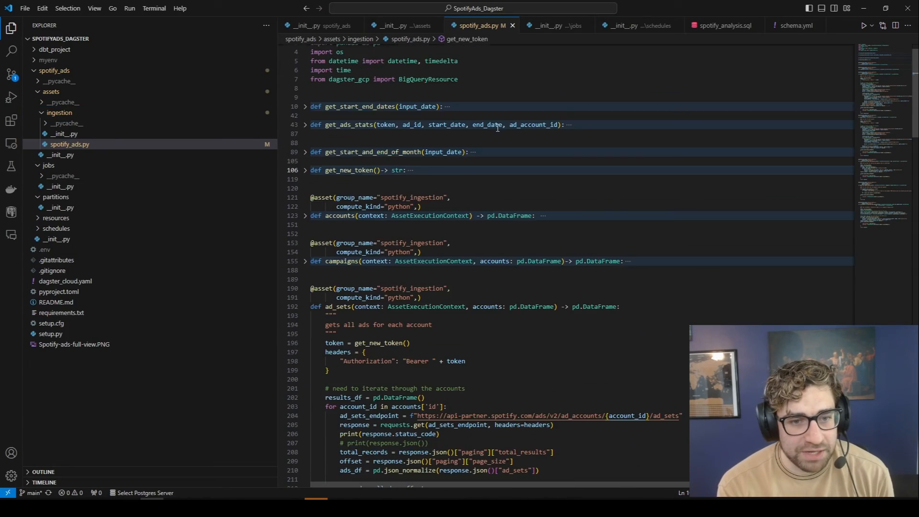
pyautogui.scroll(3)
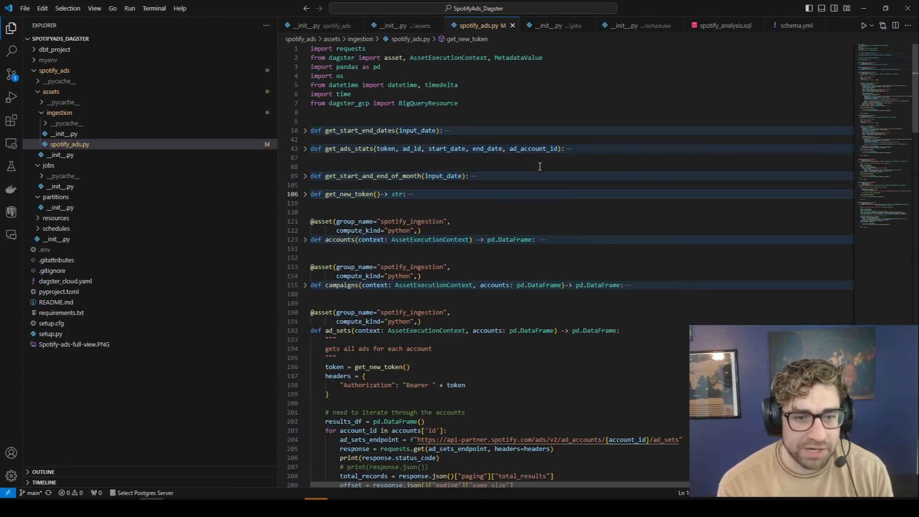
pyautogui.moveTo(689, 194)
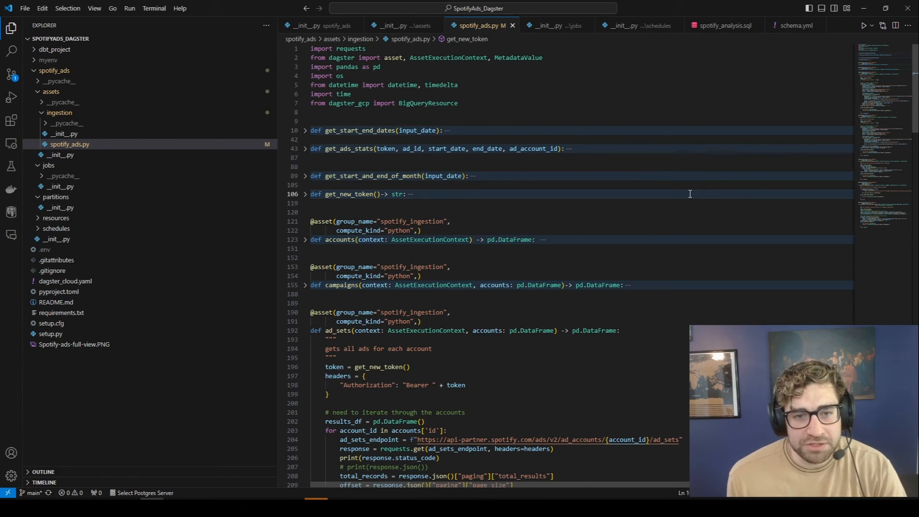
pyautogui.moveTo(477, 144)
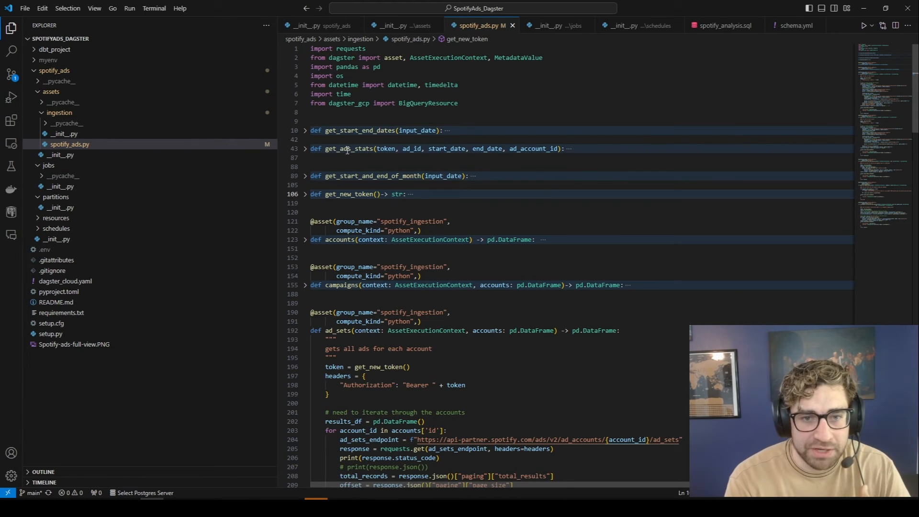
pyautogui.moveTo(444, 176)
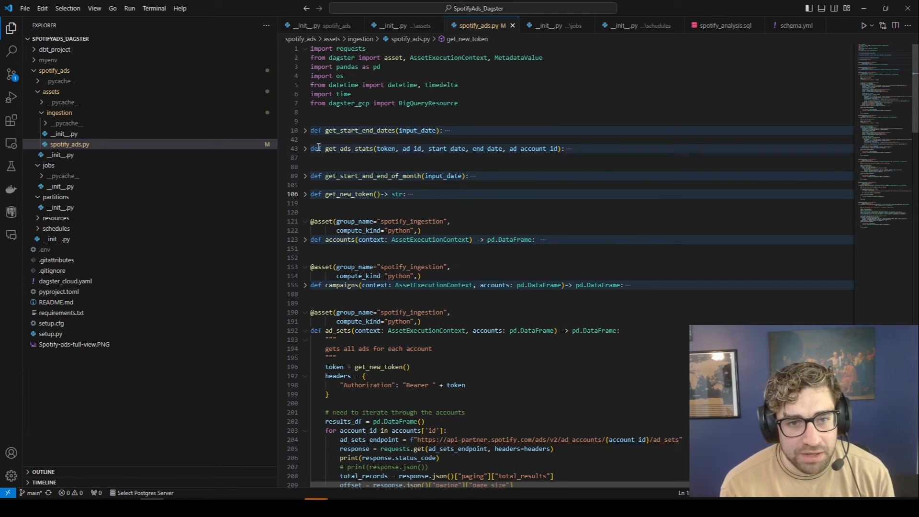
pyautogui.moveTo(723, 195)
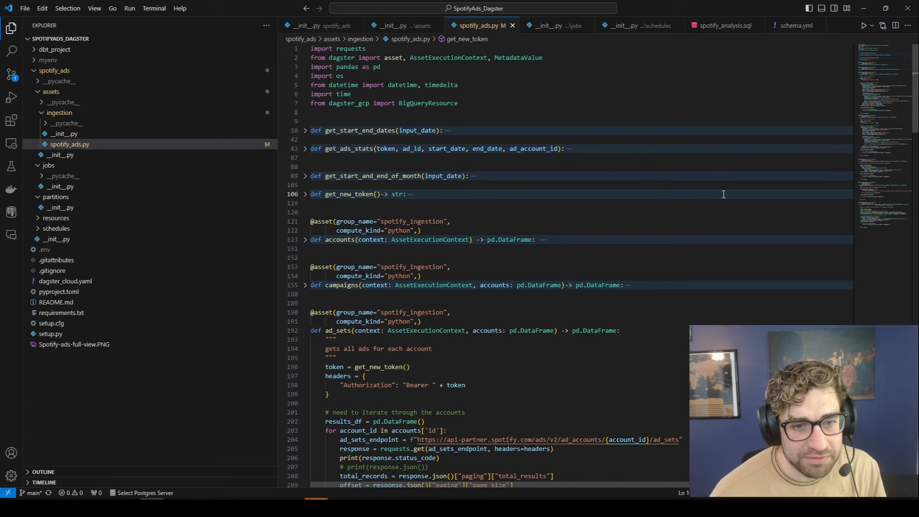
pyautogui.moveTo(309, 243)
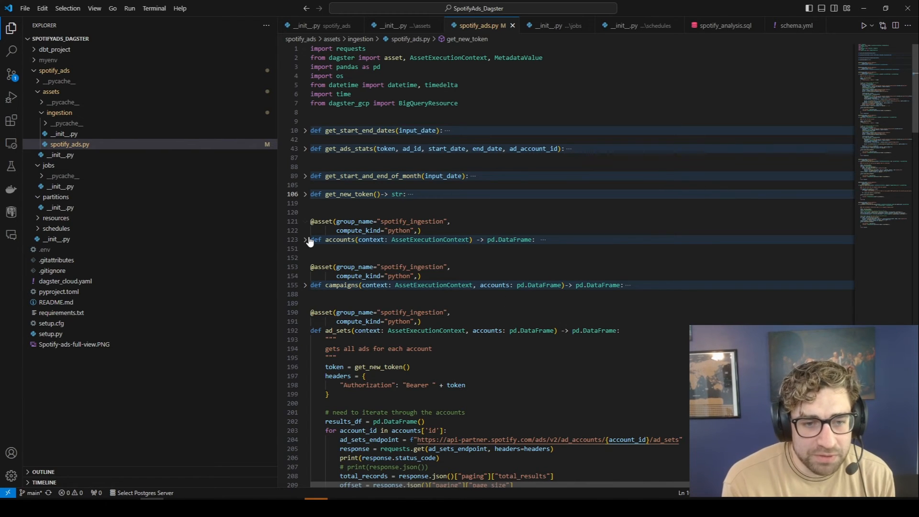
pyautogui.click(305, 239)
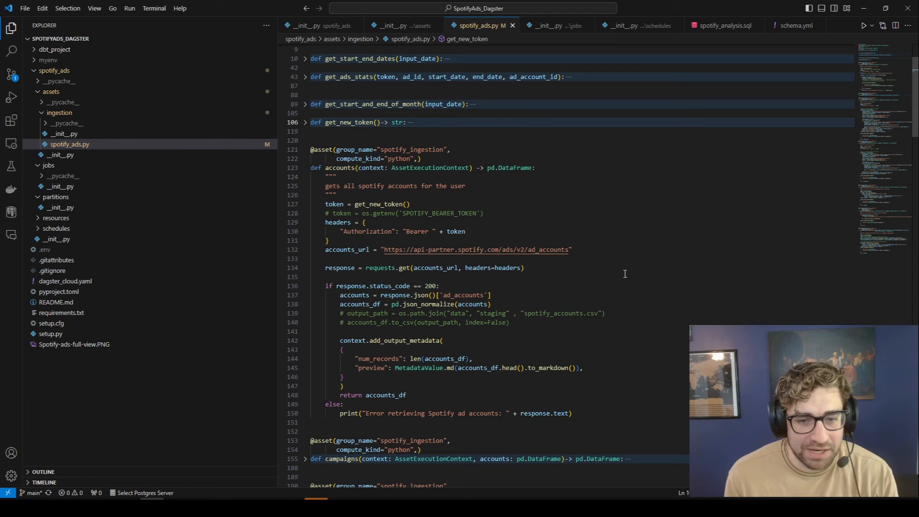
pyautogui.moveTo(542, 291)
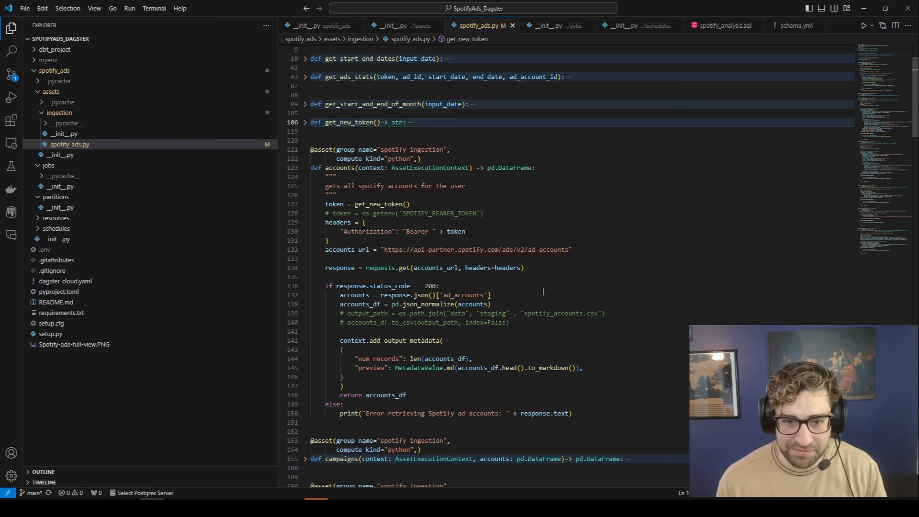
pyautogui.moveTo(587, 450)
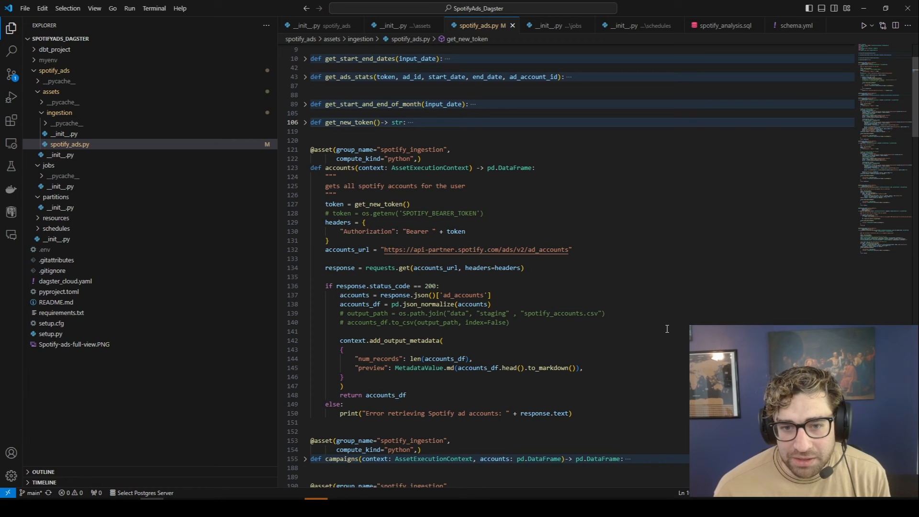
pyautogui.moveTo(540, 350)
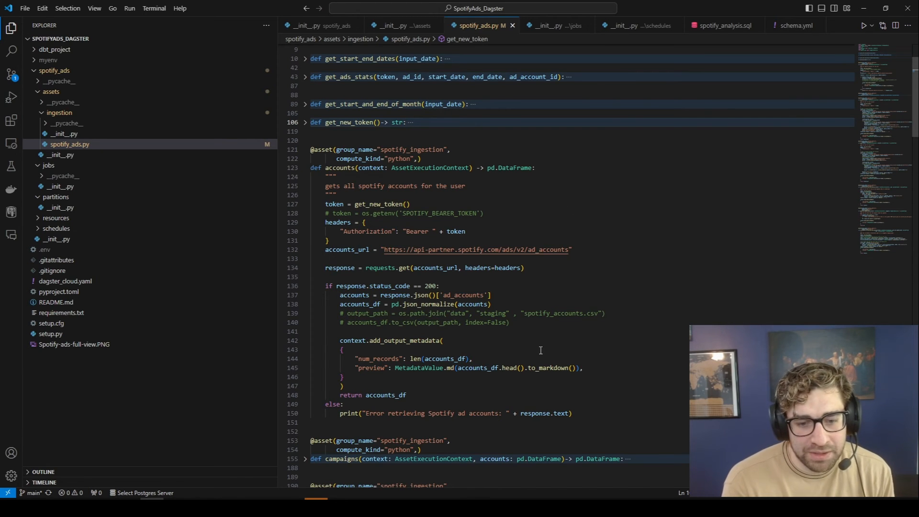
pyautogui.moveTo(608, 196)
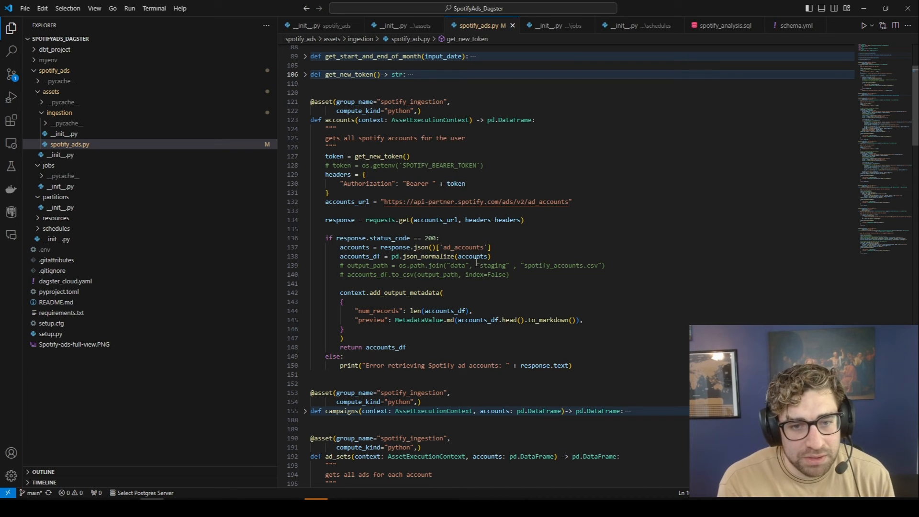
pyautogui.moveTo(622, 300)
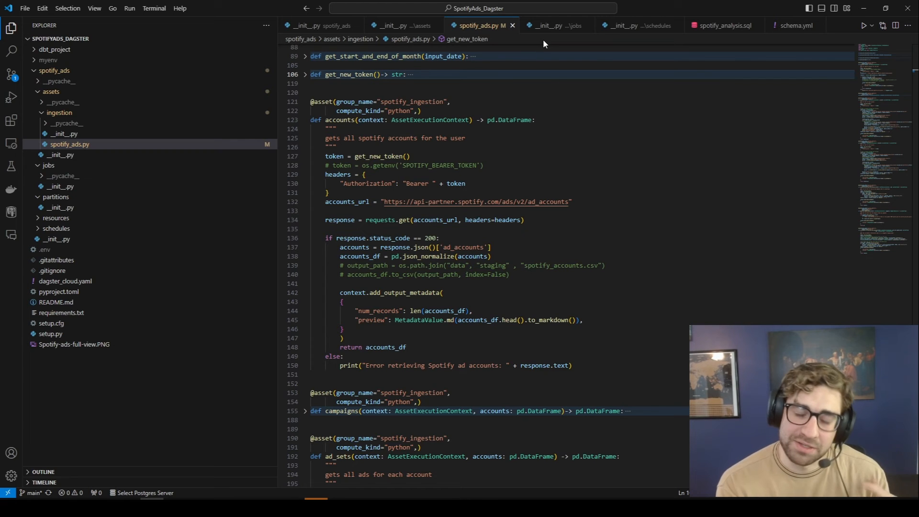
pyautogui.moveTo(552, 25)
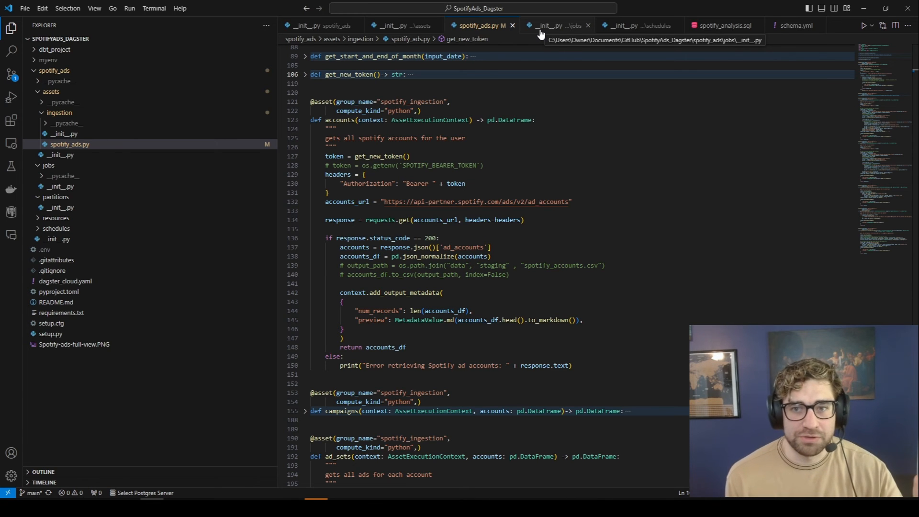
pyautogui.moveTo(560, 25)
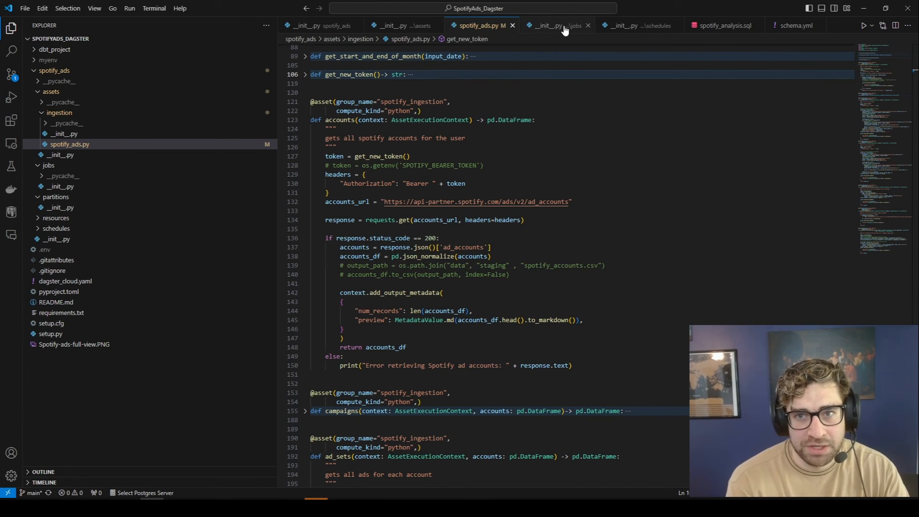
# - View the jobs __init__.py defining incremental_update and initial_populate asset jobs
pyautogui.click(554, 25)
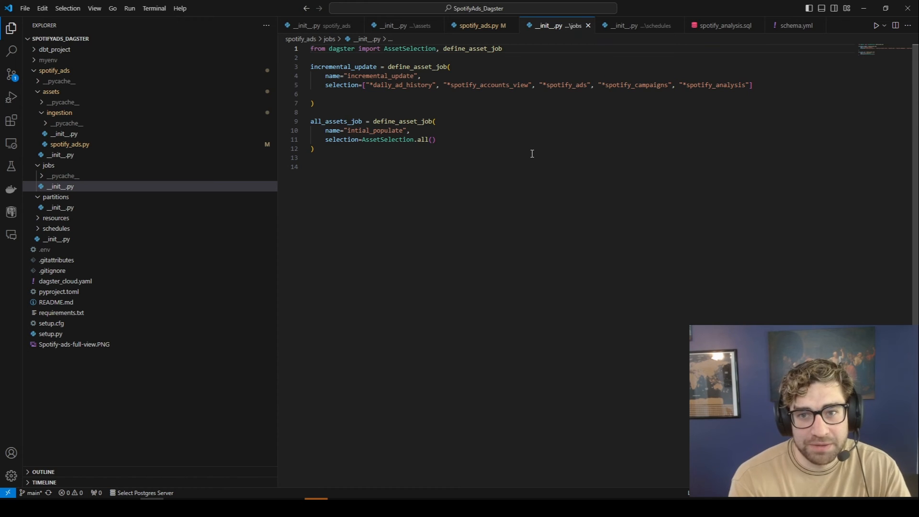
pyautogui.moveTo(351, 170)
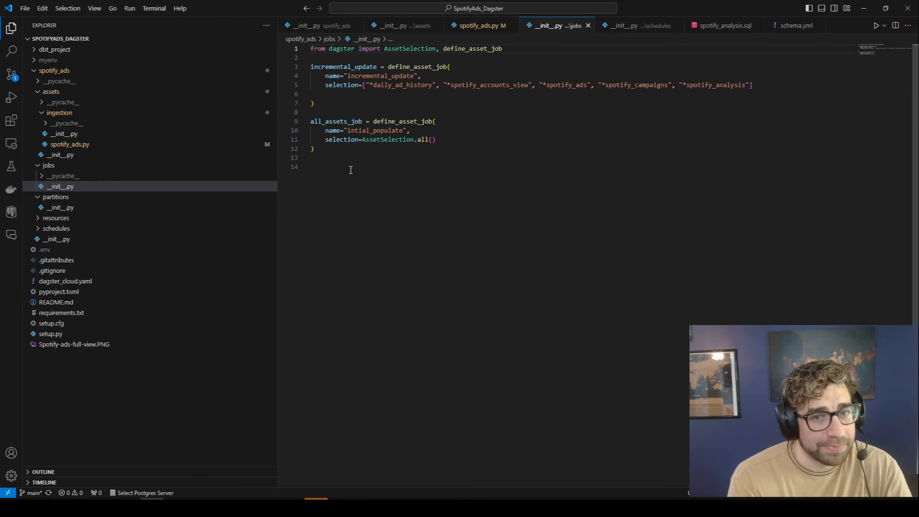
pyautogui.moveTo(423, 150)
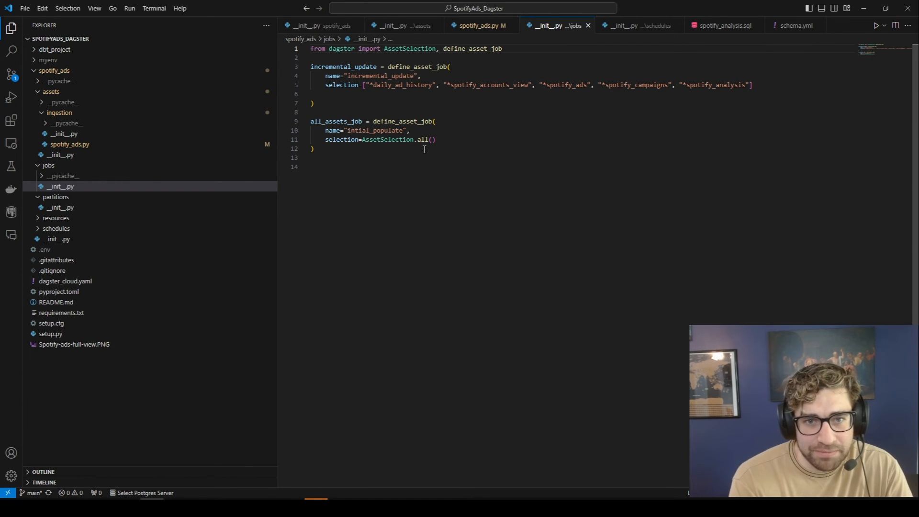
pyautogui.moveTo(478, 107)
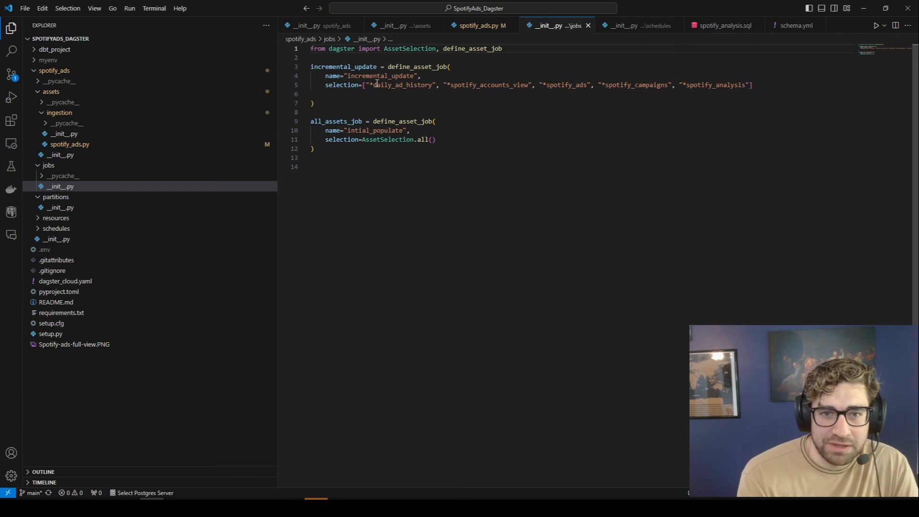
pyautogui.moveTo(724, 84)
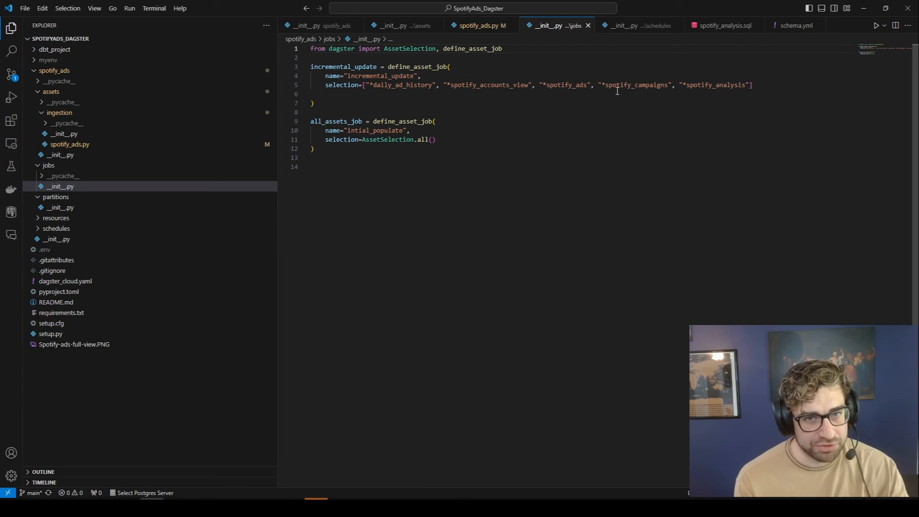
pyautogui.moveTo(615, 117)
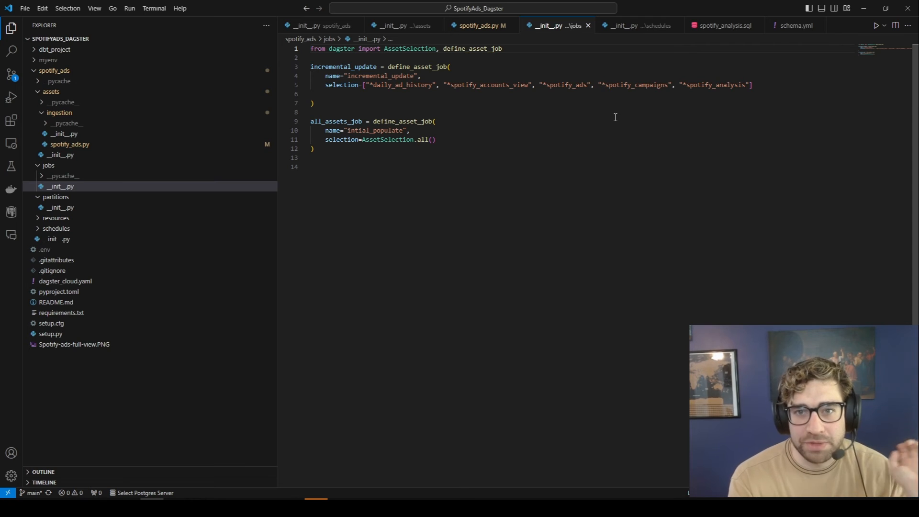
pyautogui.moveTo(638, 25)
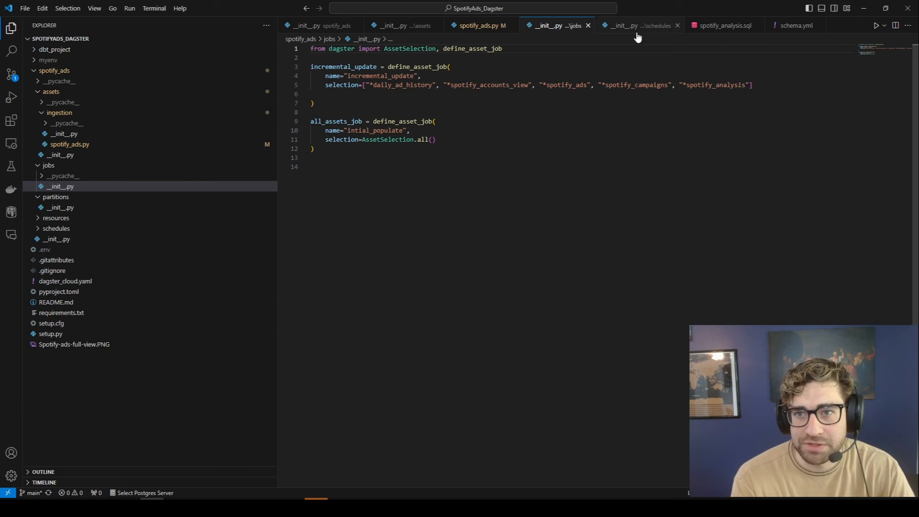
# - View the schedules __init__.py with daily_refresh running incremental_update at midnight
pyautogui.click(636, 25)
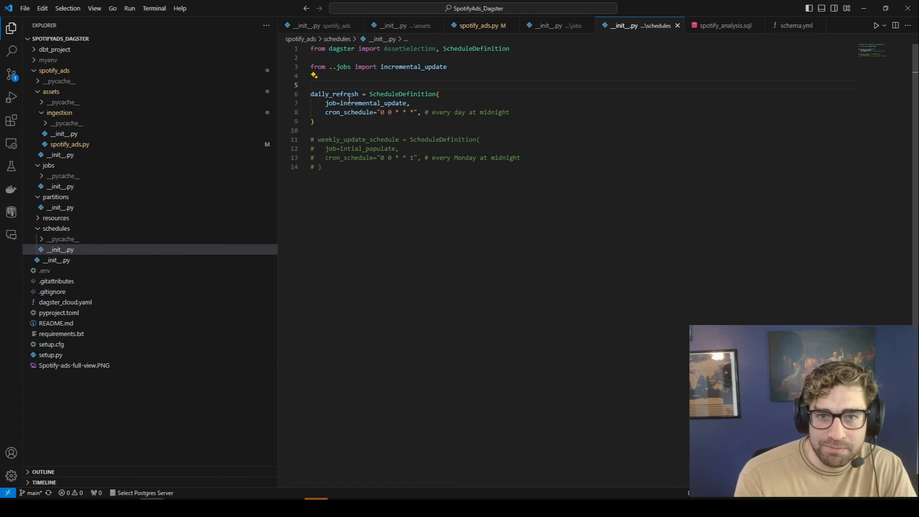
pyautogui.moveTo(11, 143)
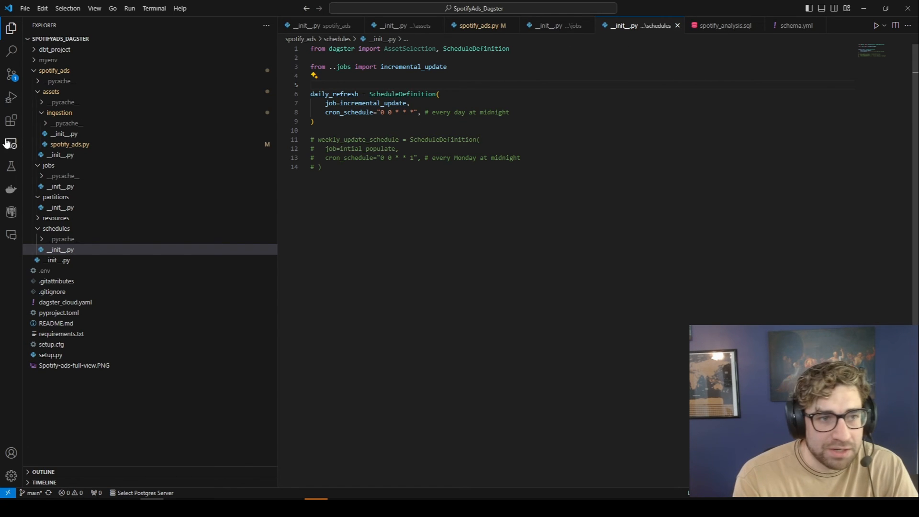
pyautogui.moveTo(259, 109)
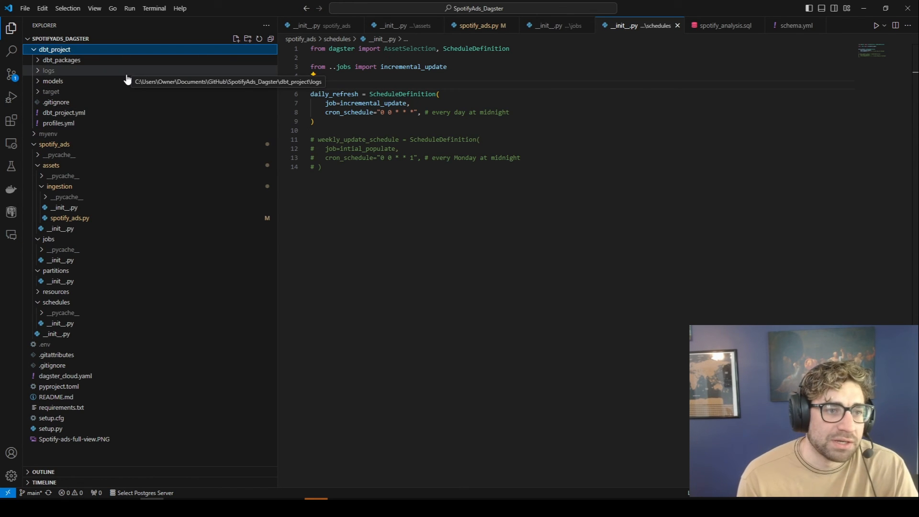
pyautogui.moveTo(113, 116)
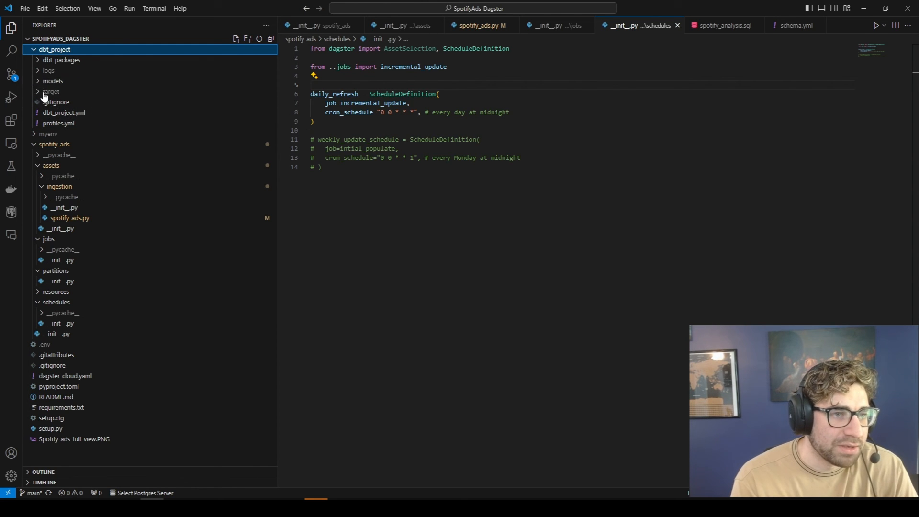
# - Browse the dbt spotify_ads models: spotify_analysis.sql, then schema.yml with unique primary-key tests
pyautogui.click(53, 81)
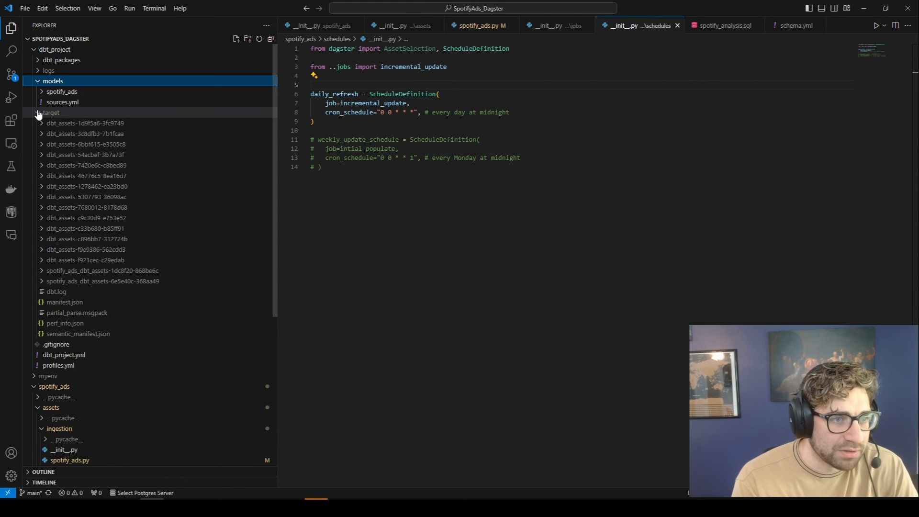
pyautogui.click(62, 91)
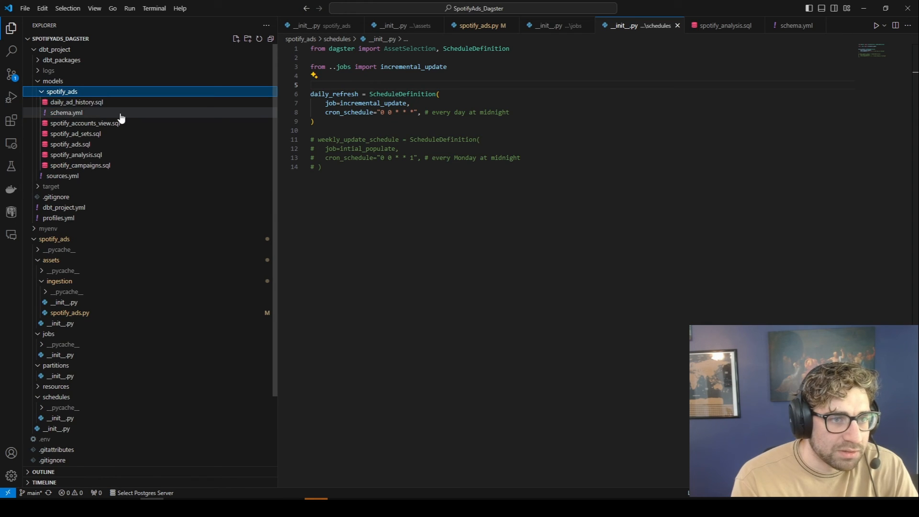
pyautogui.moveTo(868, 35)
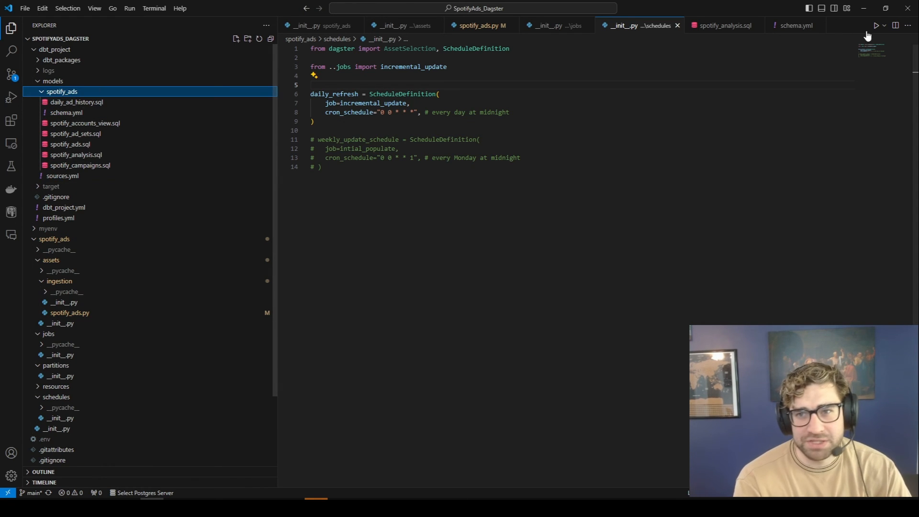
pyautogui.click(724, 25)
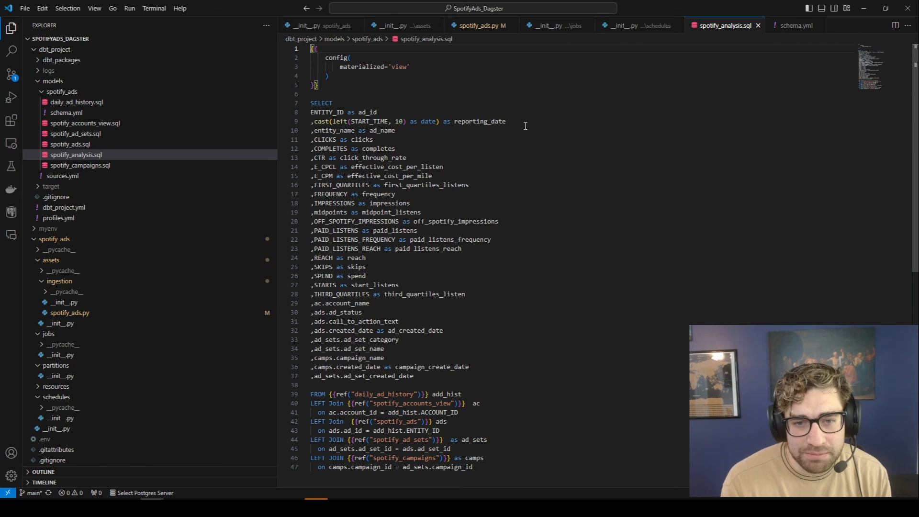
pyautogui.moveTo(497, 122)
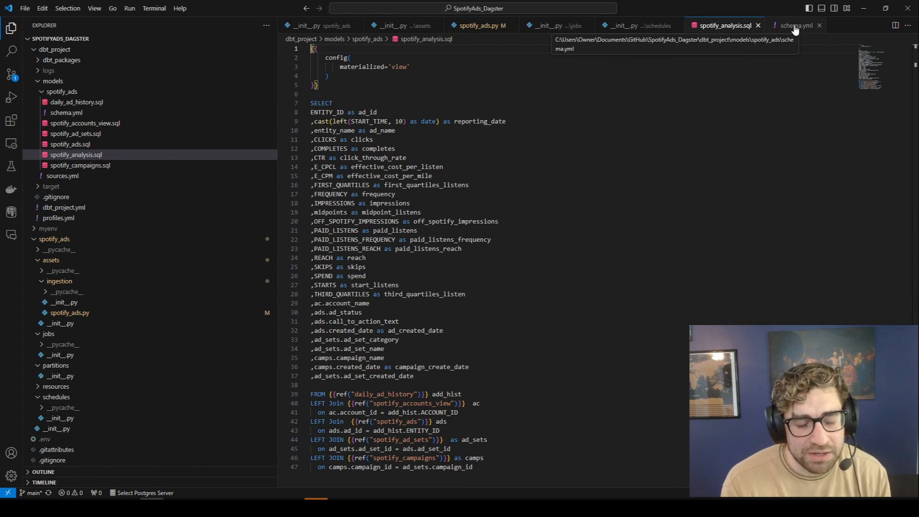
pyautogui.click(794, 25)
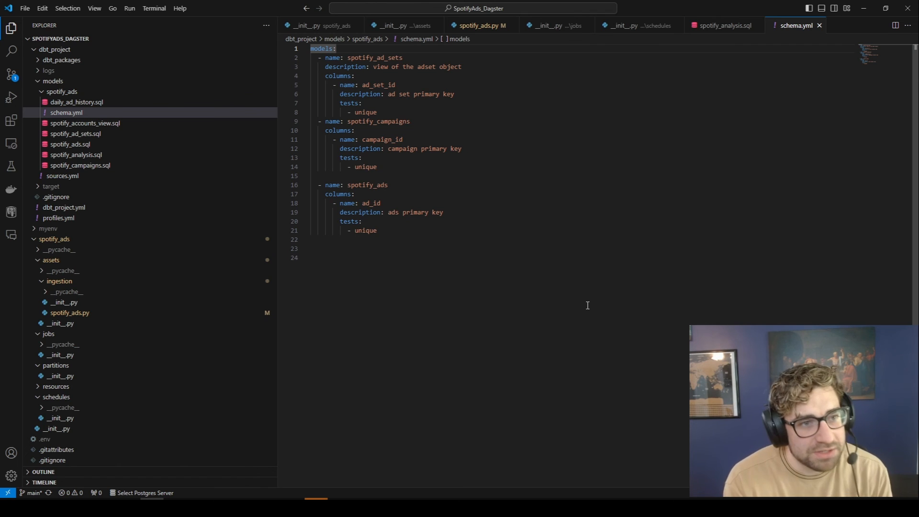